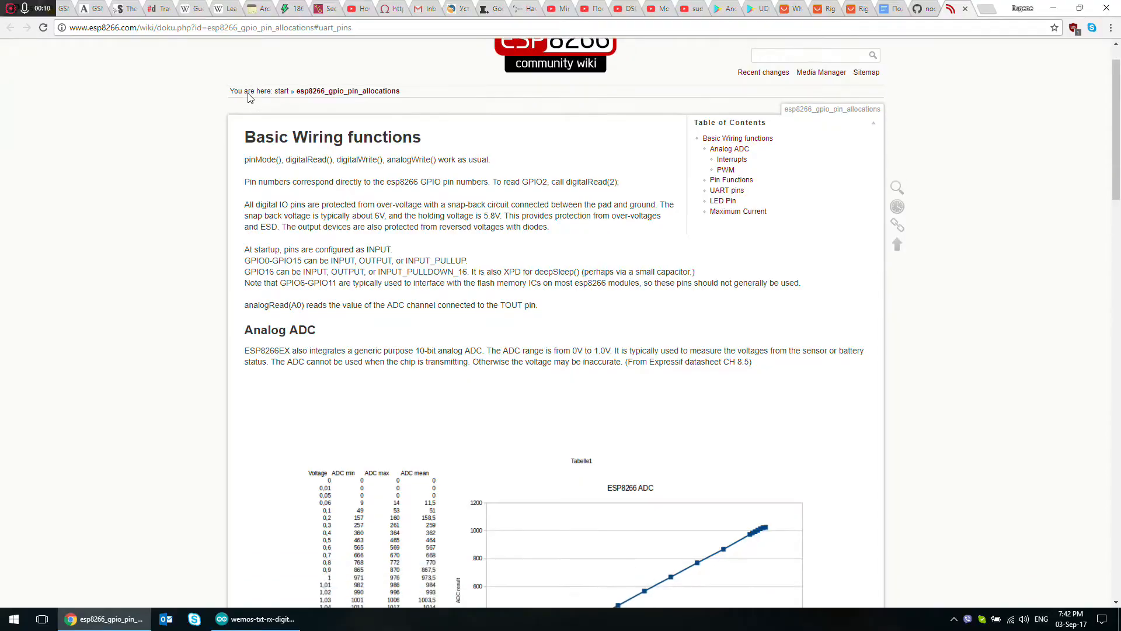
# Scroll the GPIO pin allocations wiki page down to the Pin Functions table.
pyautogui.scroll(-3)
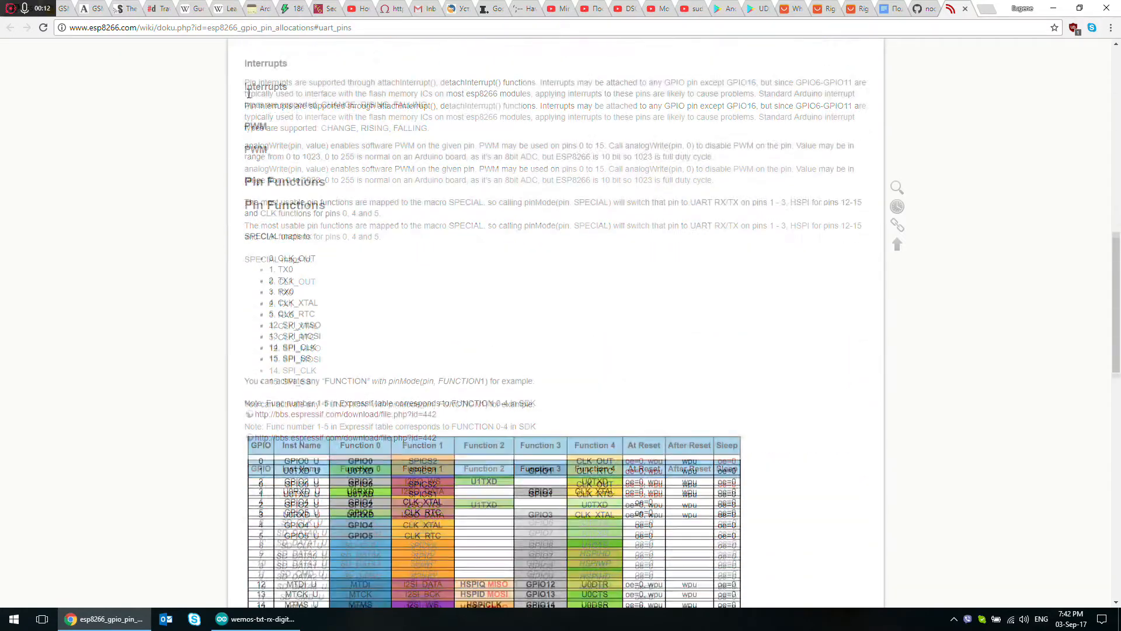
pyautogui.scroll(-3)
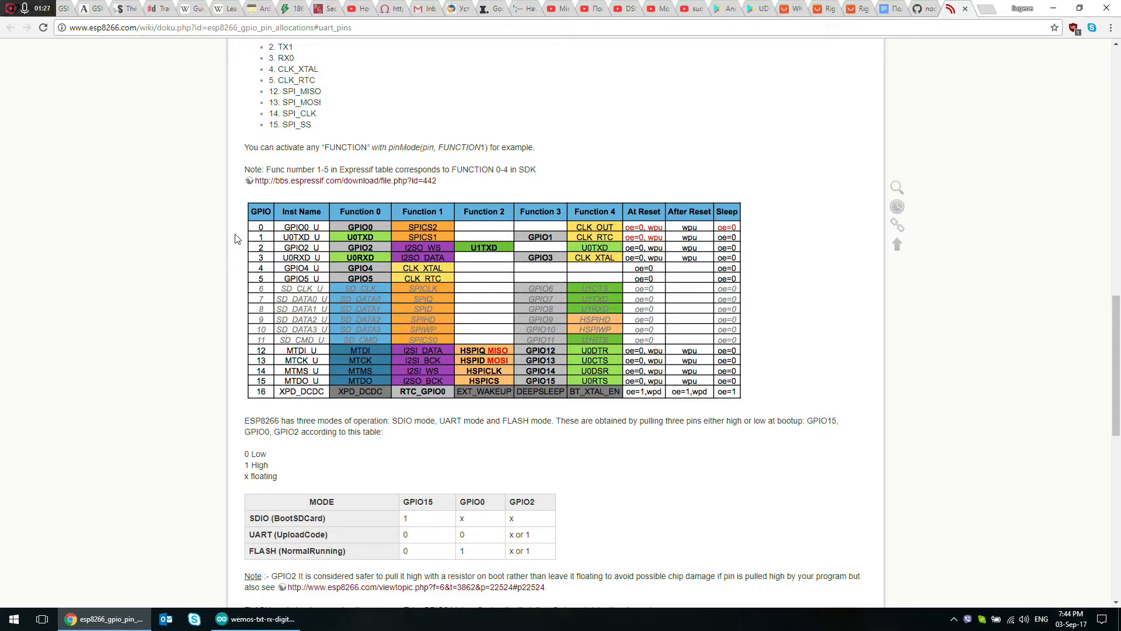
pyautogui.moveTo(258, 243)
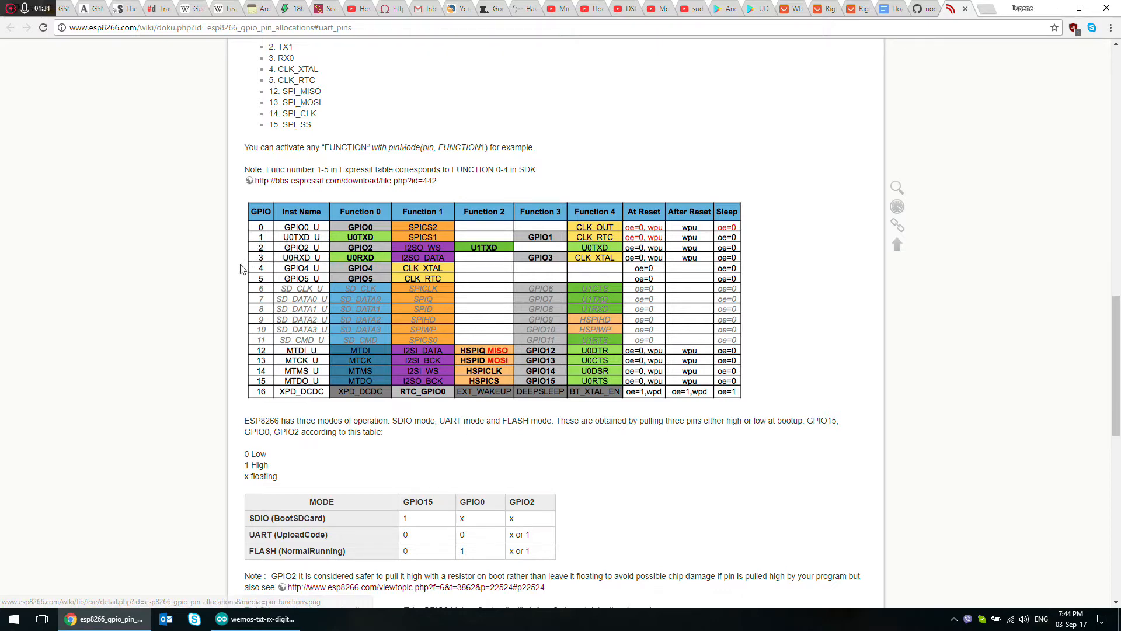
pyautogui.moveTo(246, 263)
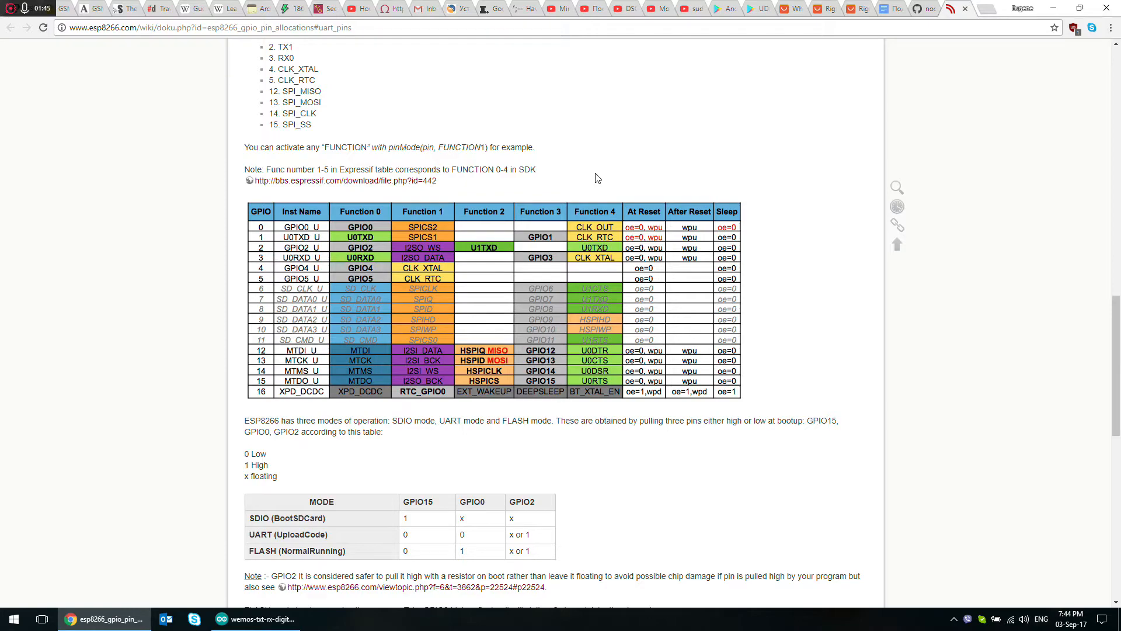
# Switch to the Arduino IDE sketch and start compiling and uploading it to the WeMos board.
pyautogui.click(255, 619)
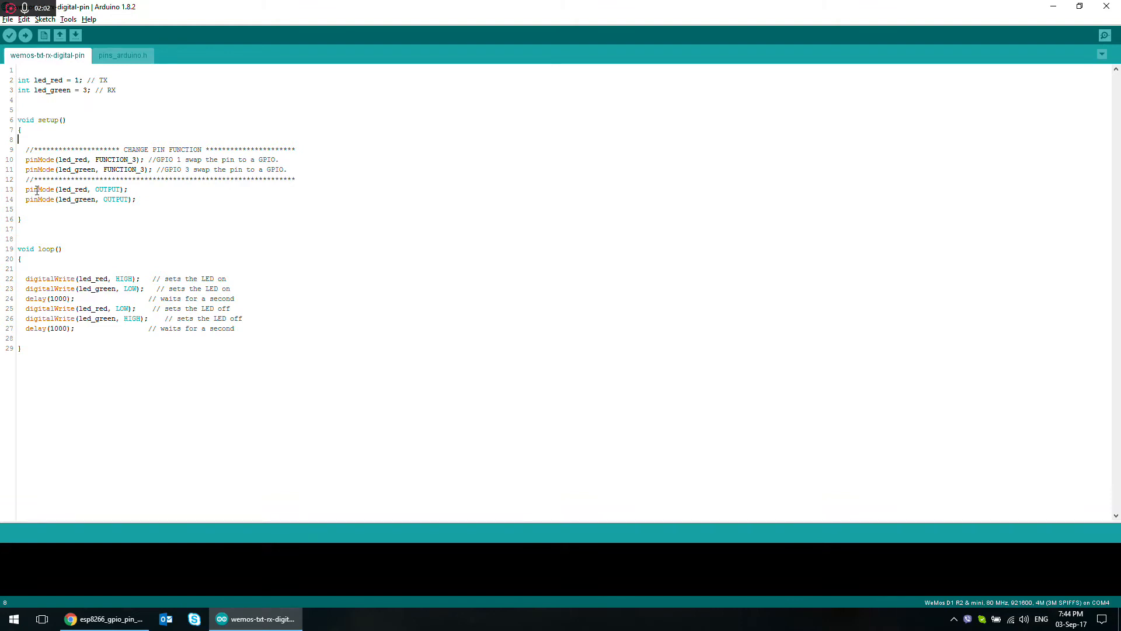
pyautogui.click(23, 348)
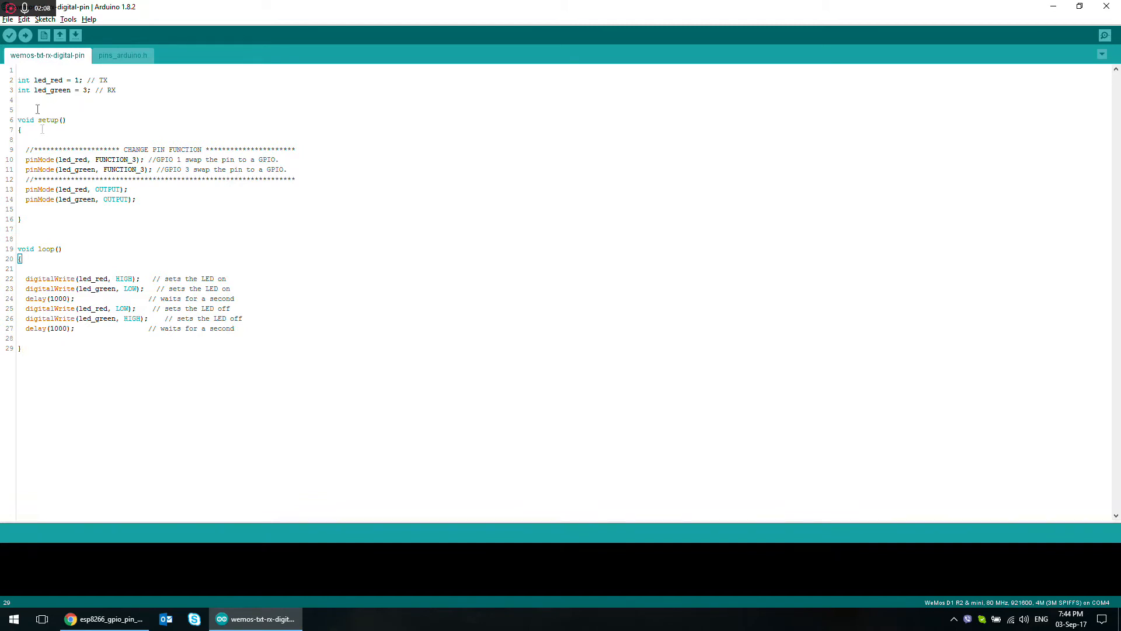
pyautogui.click(10, 35)
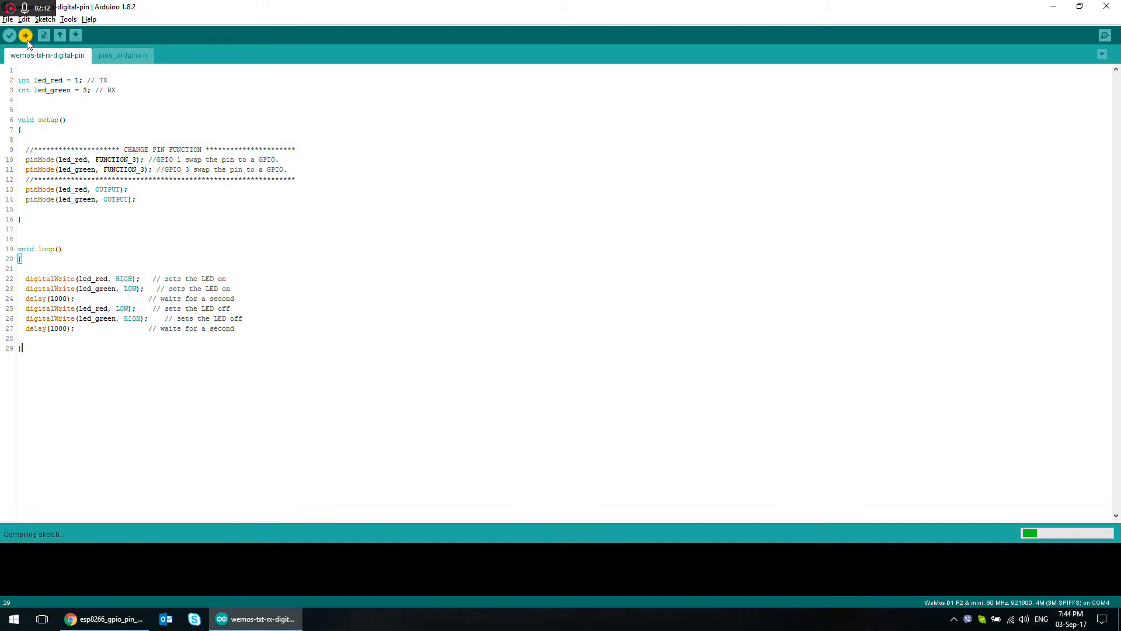